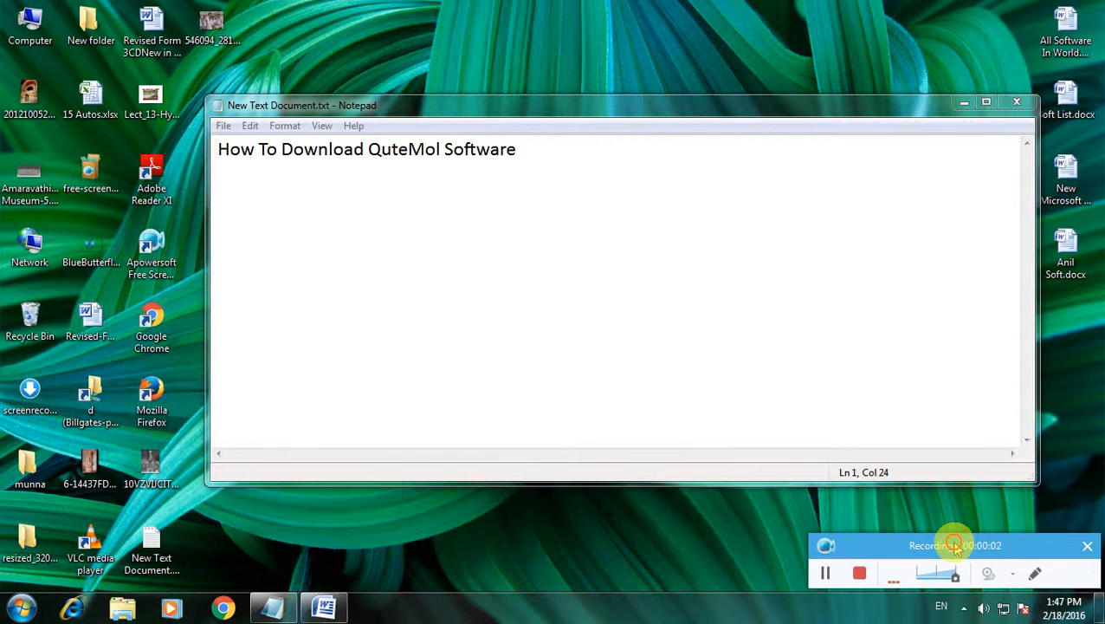
{"action": "mouse_move", "coordinate": [761, 430]}
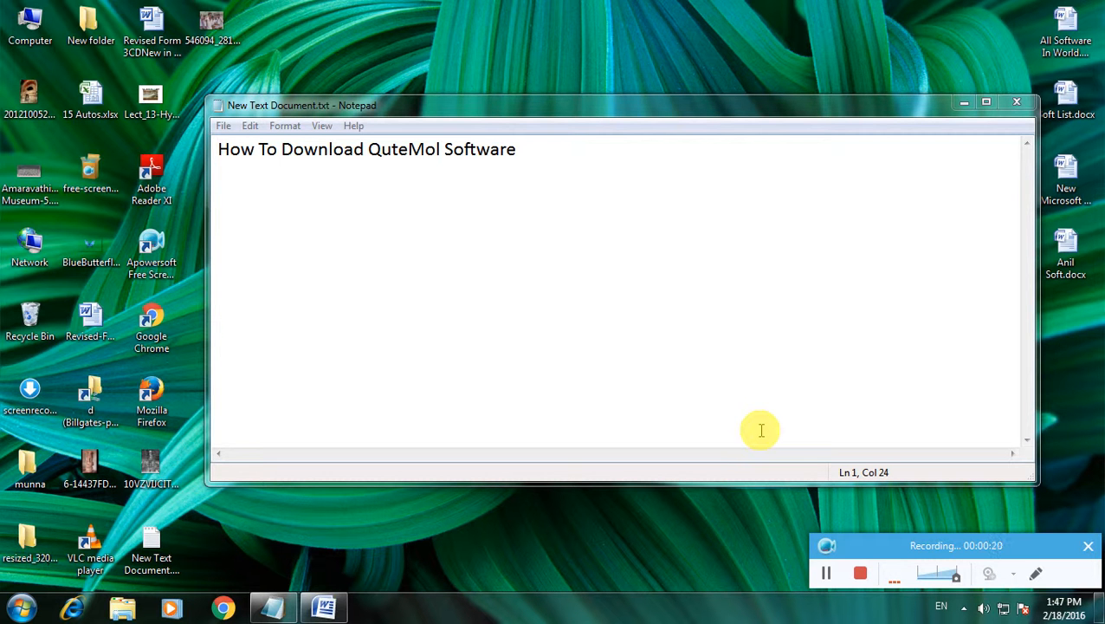
{"action": "mouse_move", "coordinate": [470, 225]}
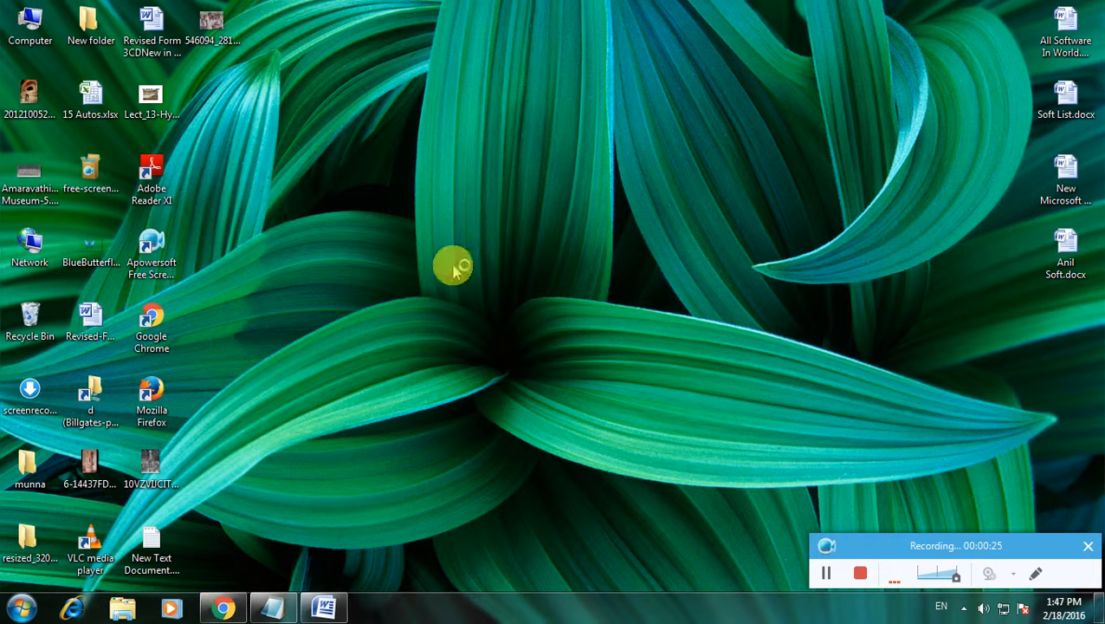
{"action": "mouse_move", "coordinate": [504, 69]}
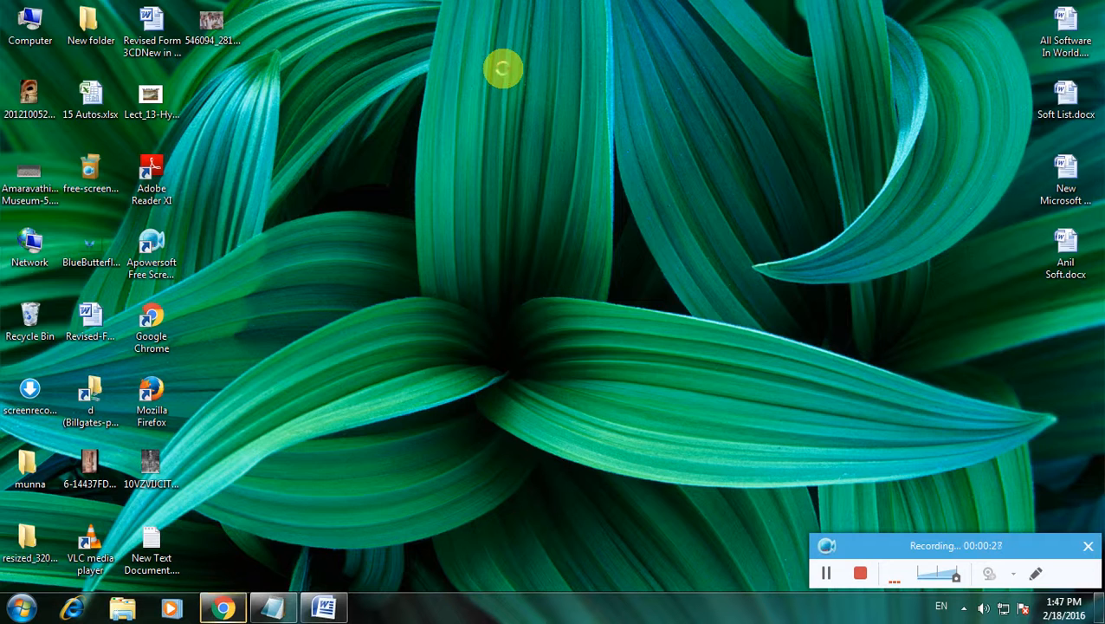
Launch Chrome from the desktop shortcut to reach the Google India home page.
{"action": "left_click", "coordinate": [223, 607]}
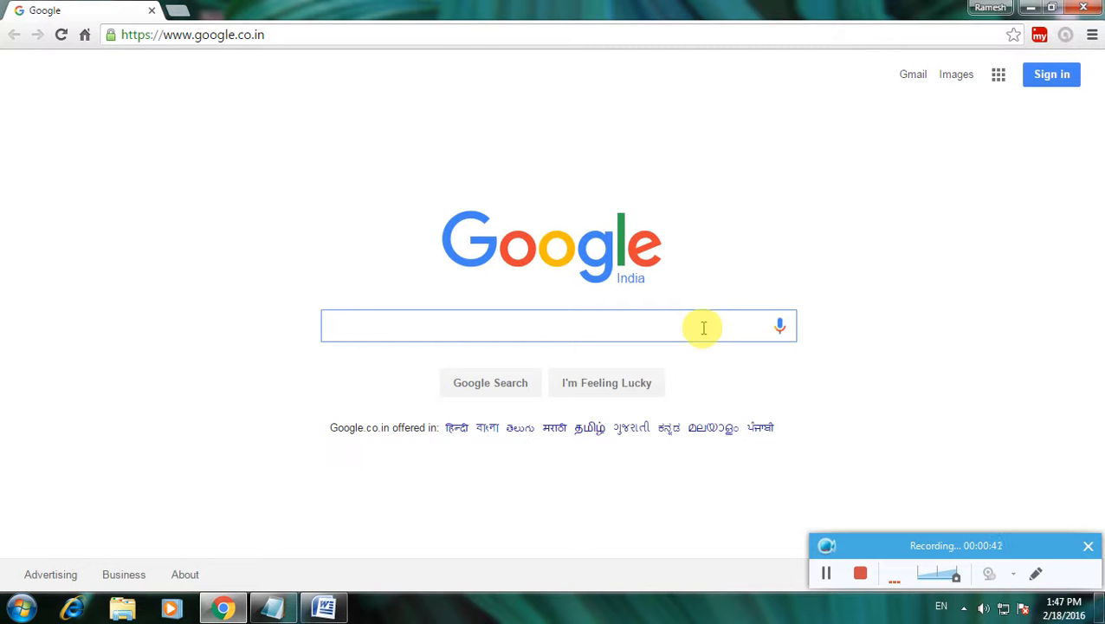
Search Google for "download QuteMol".
{"action": "type", "text": "download QuteMol"}
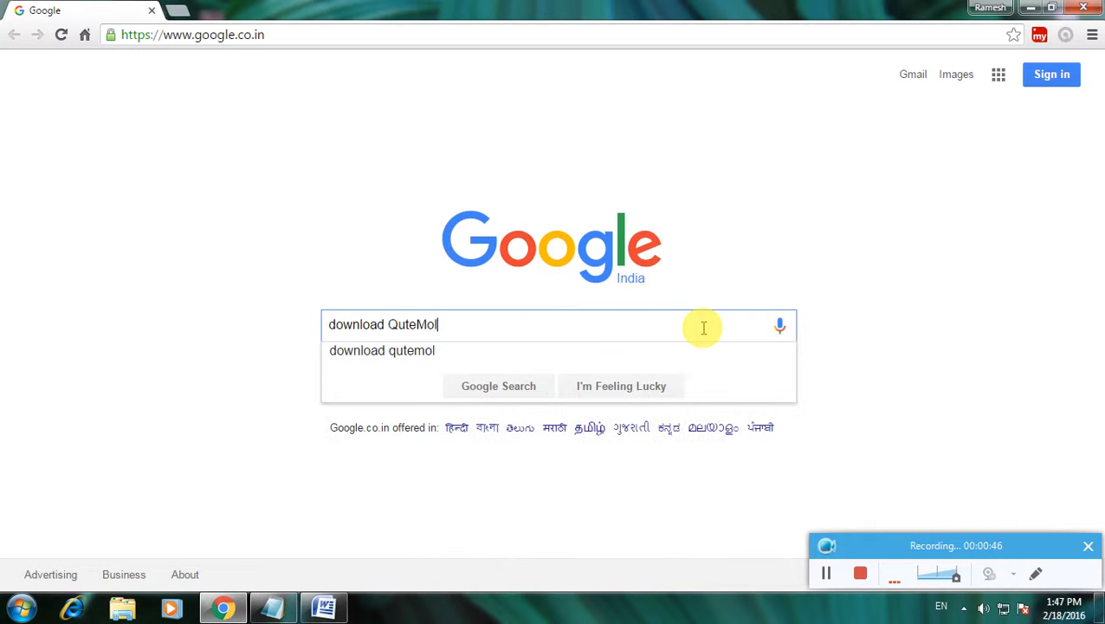
{"action": "mouse_move", "coordinate": [710, 326]}
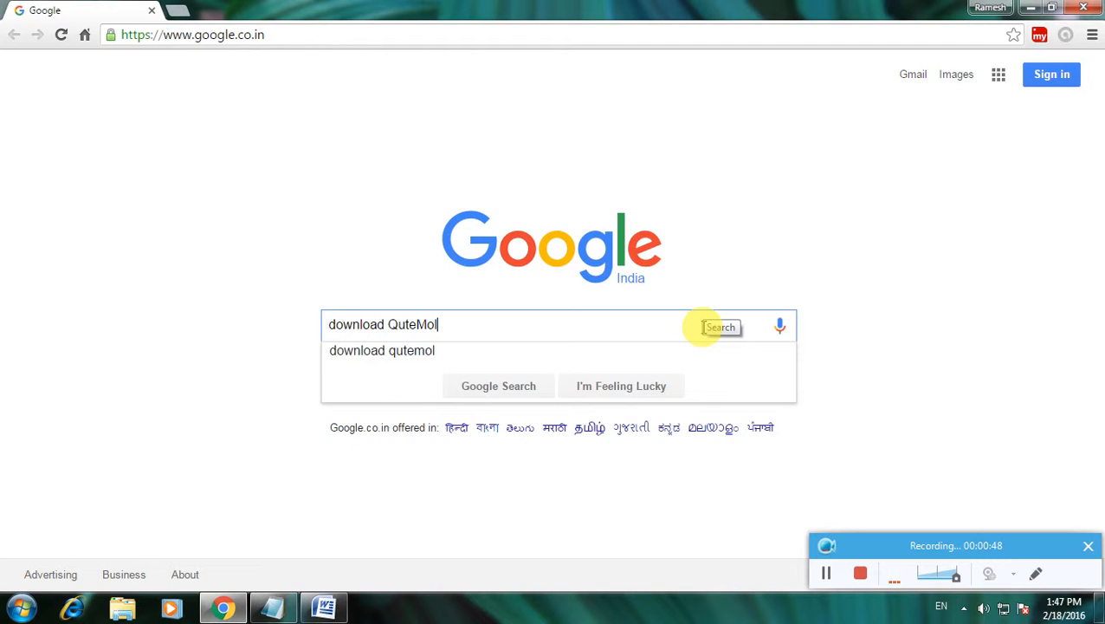
{"action": "left_click", "coordinate": [720, 327]}
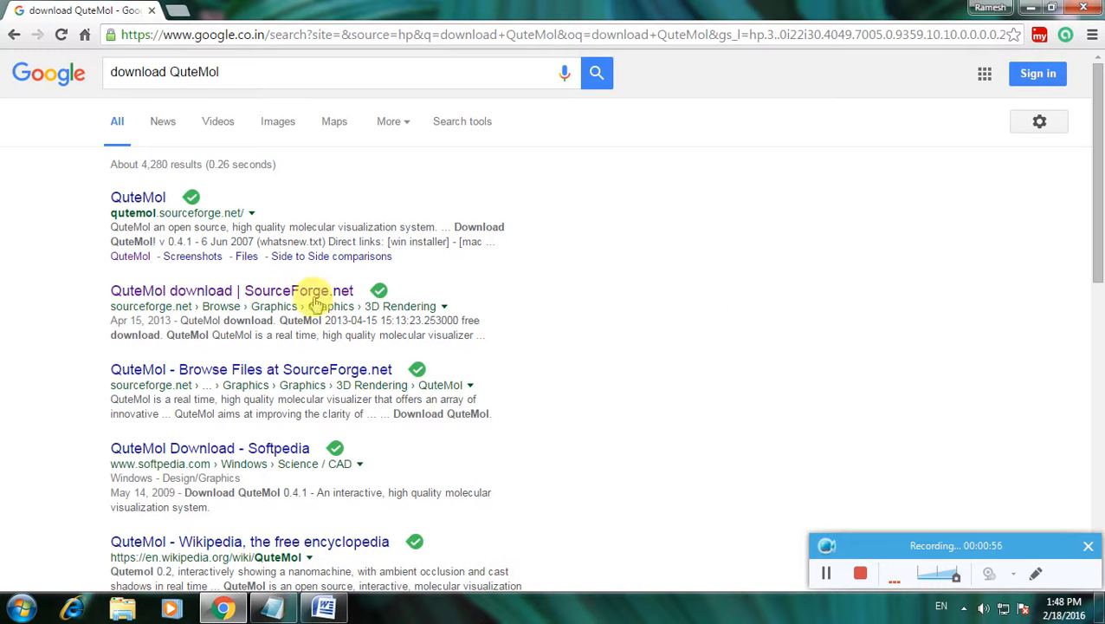
{"action": "mouse_move", "coordinate": [138, 196]}
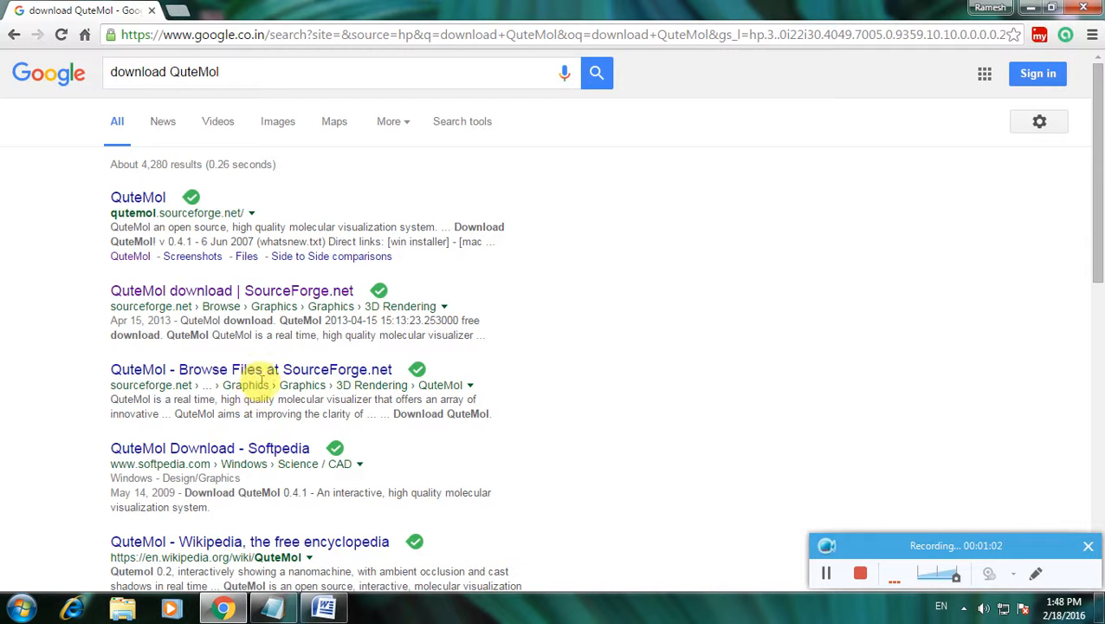
{"action": "mouse_move", "coordinate": [264, 529]}
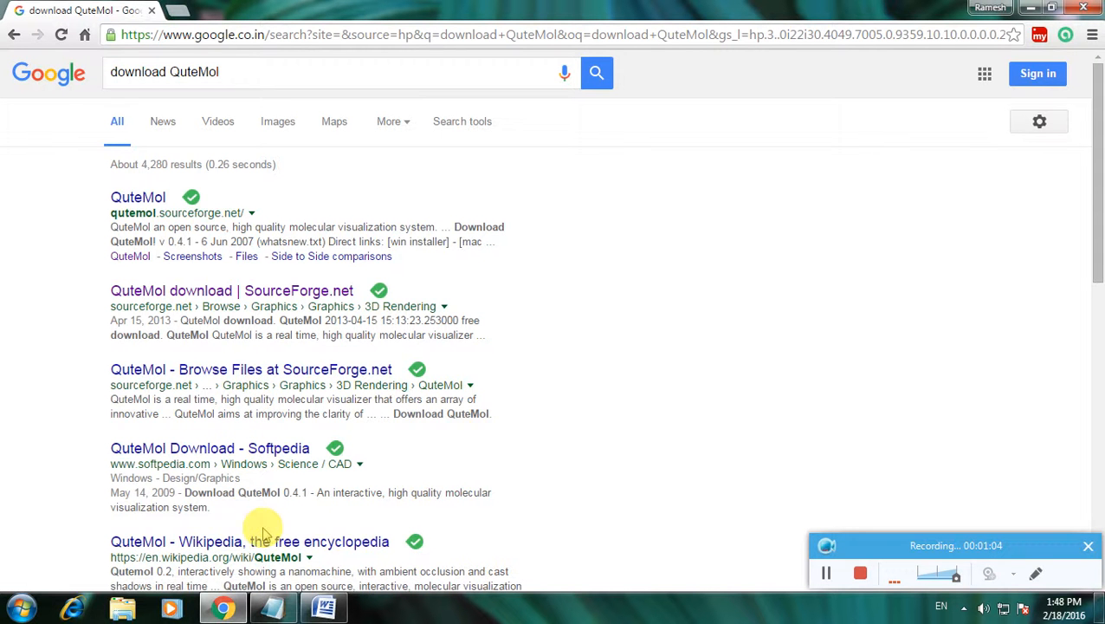
Open the "QuteMol download | SourceForge.net" result in a new tab.
{"action": "scroll", "scroll_direction": "down", "scroll_amount": 3}
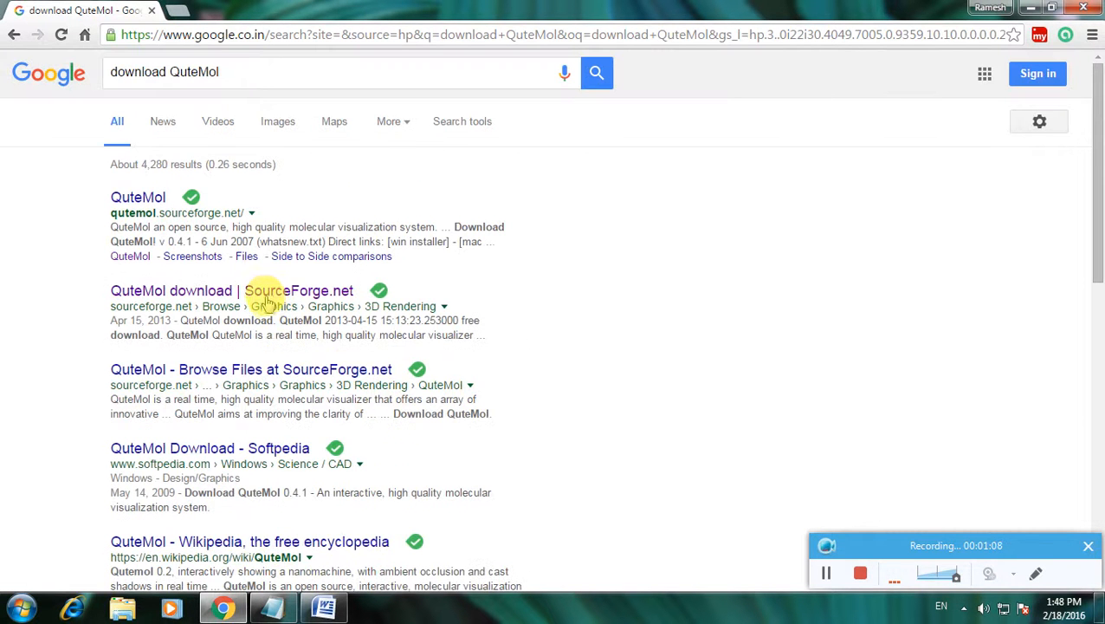
{"action": "right_click", "coordinate": [264, 290]}
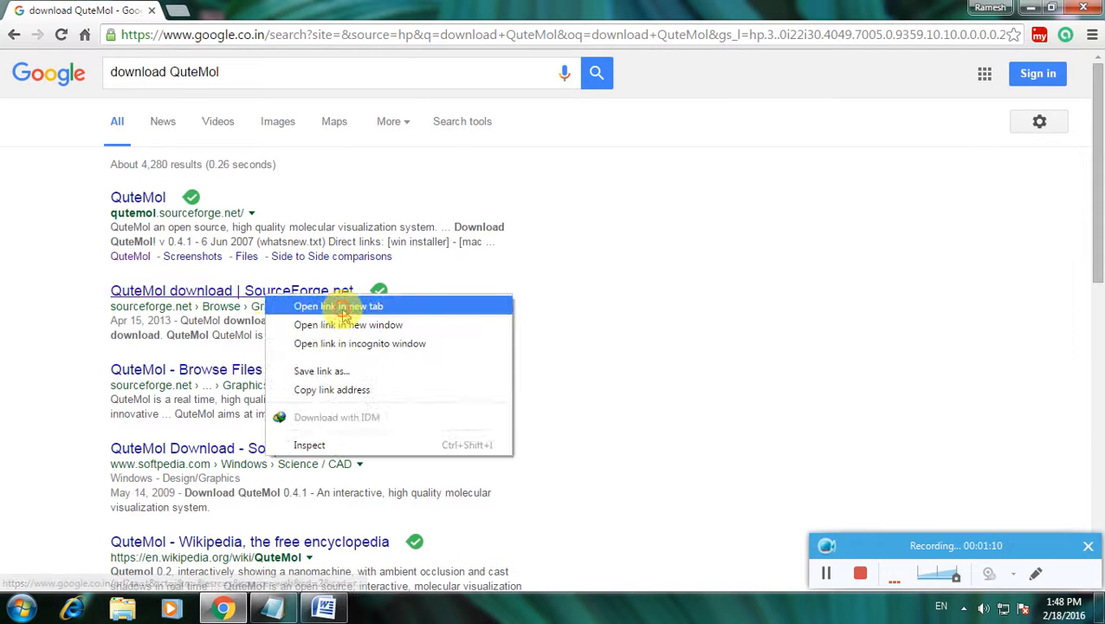
{"action": "left_click", "coordinate": [337, 305]}
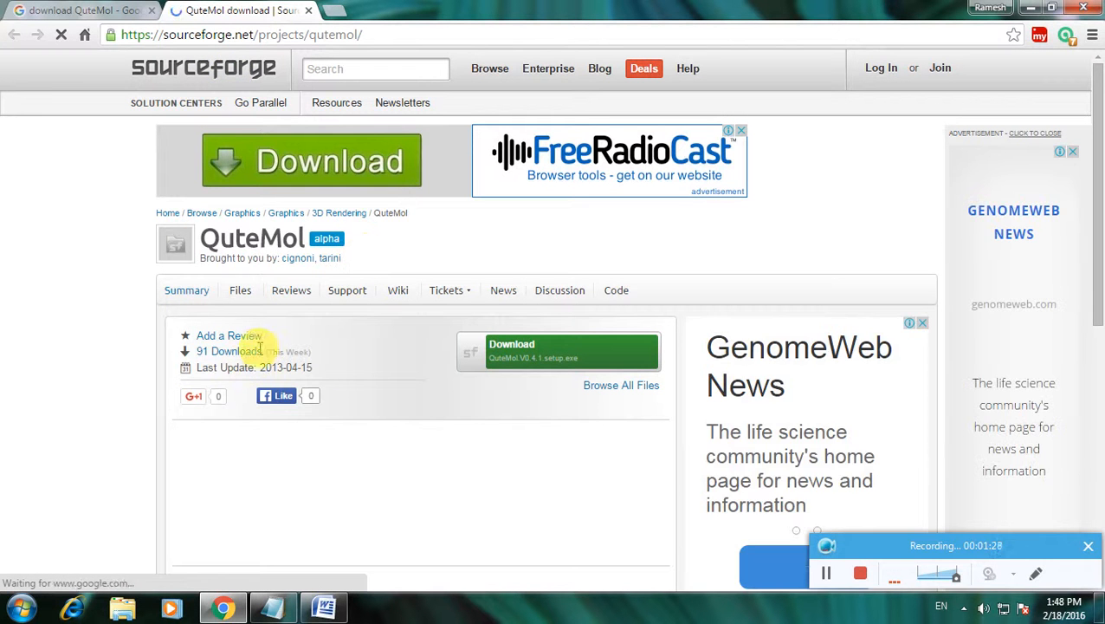
{"action": "mouse_move", "coordinate": [412, 325]}
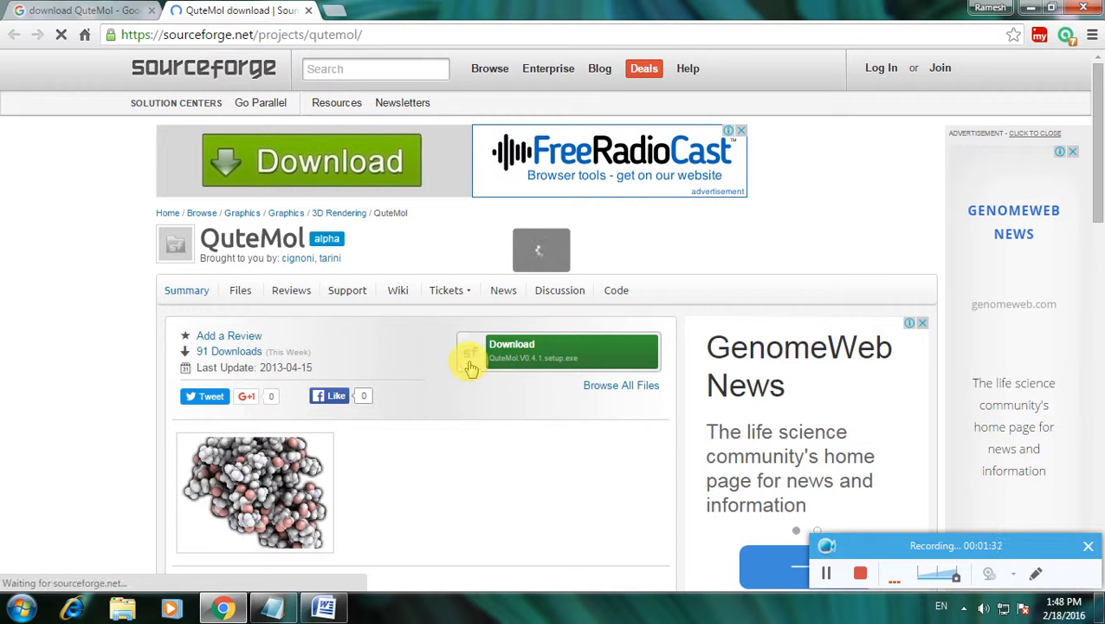
Review the QuteMol project page and download QuteMol.V0.4.1.setup.exe.
{"action": "scroll", "scroll_direction": "down", "scroll_amount": 3}
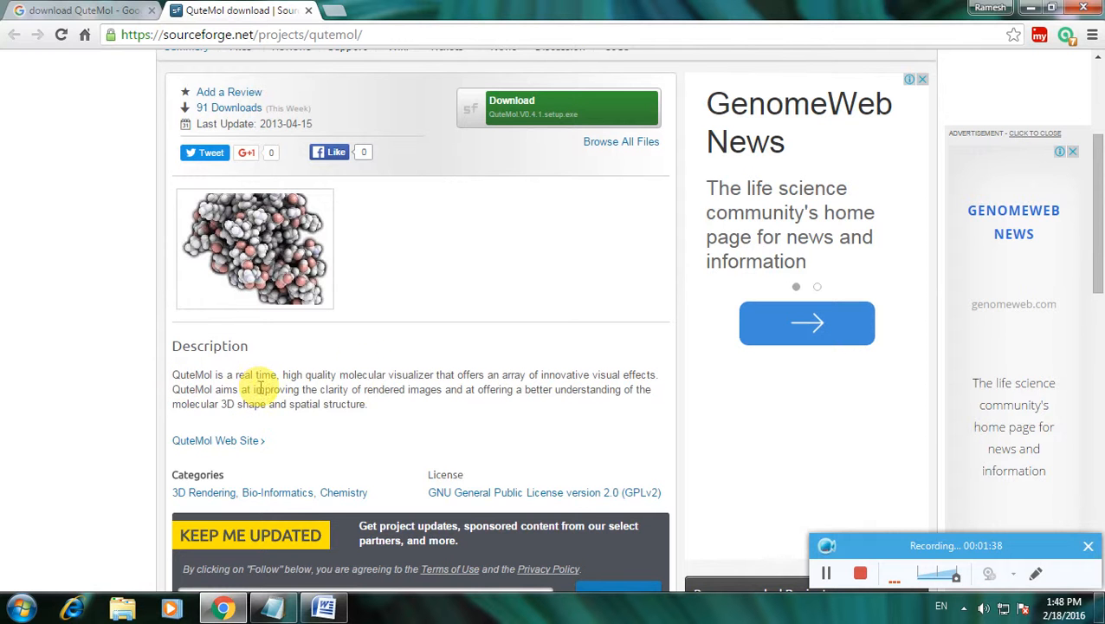
{"action": "mouse_move", "coordinate": [382, 387]}
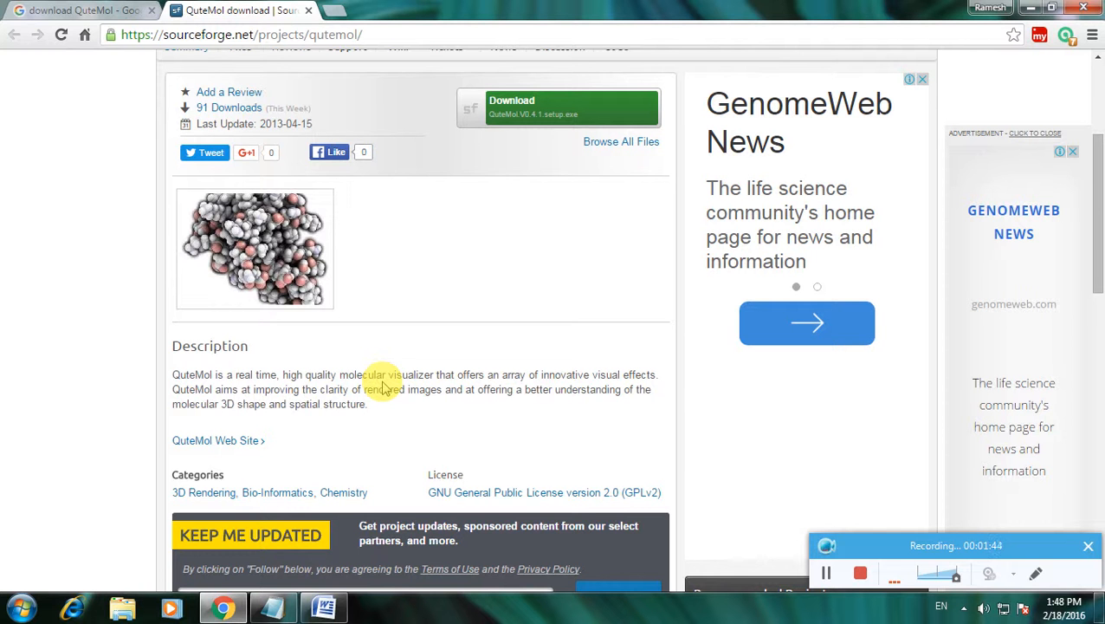
{"action": "mouse_move", "coordinate": [67, 198]}
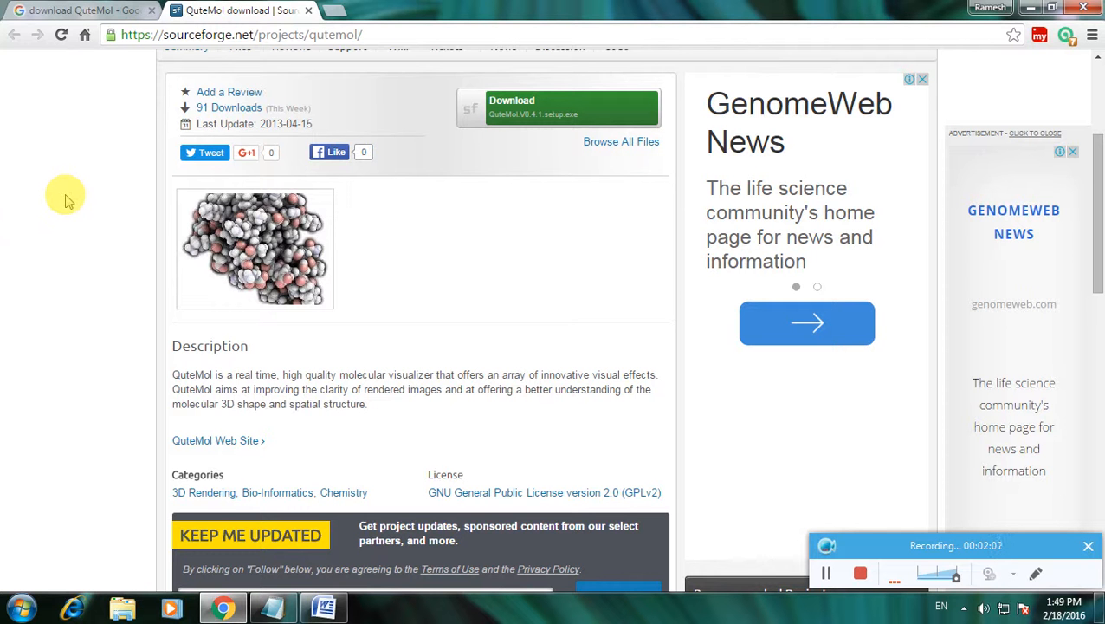
{"action": "mouse_move", "coordinate": [552, 108]}
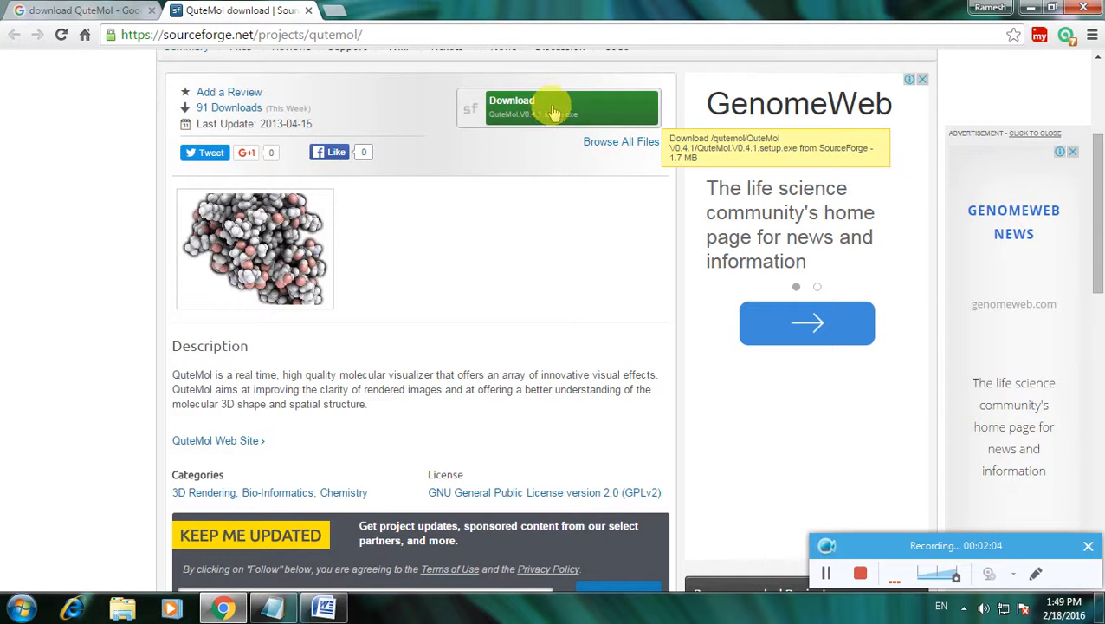
{"action": "left_click", "coordinate": [554, 106]}
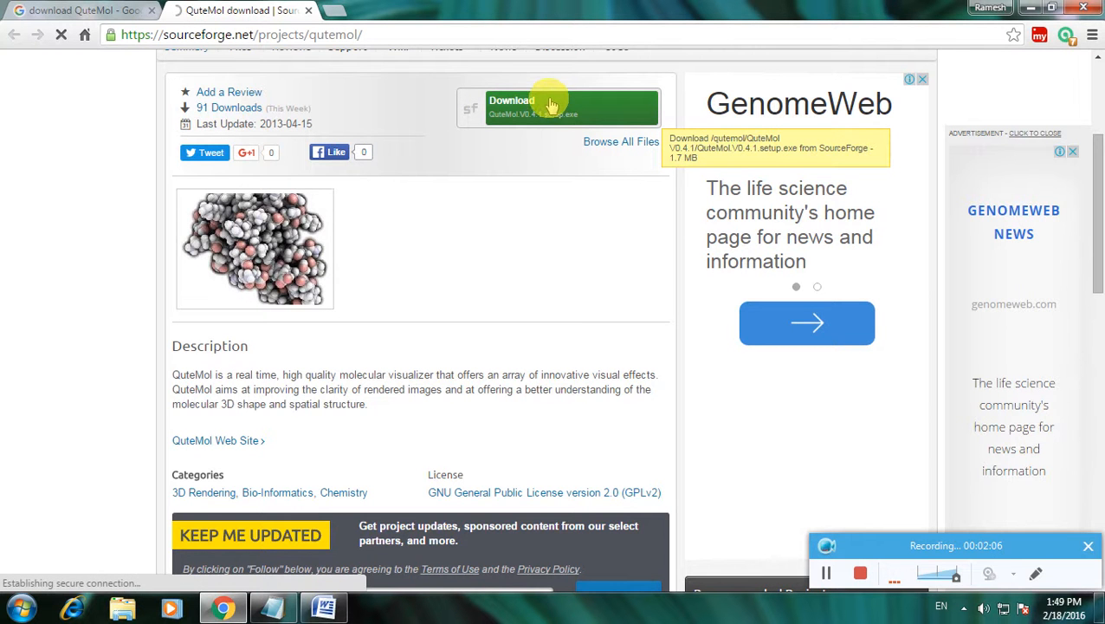
{"action": "left_click", "coordinate": [550, 106]}
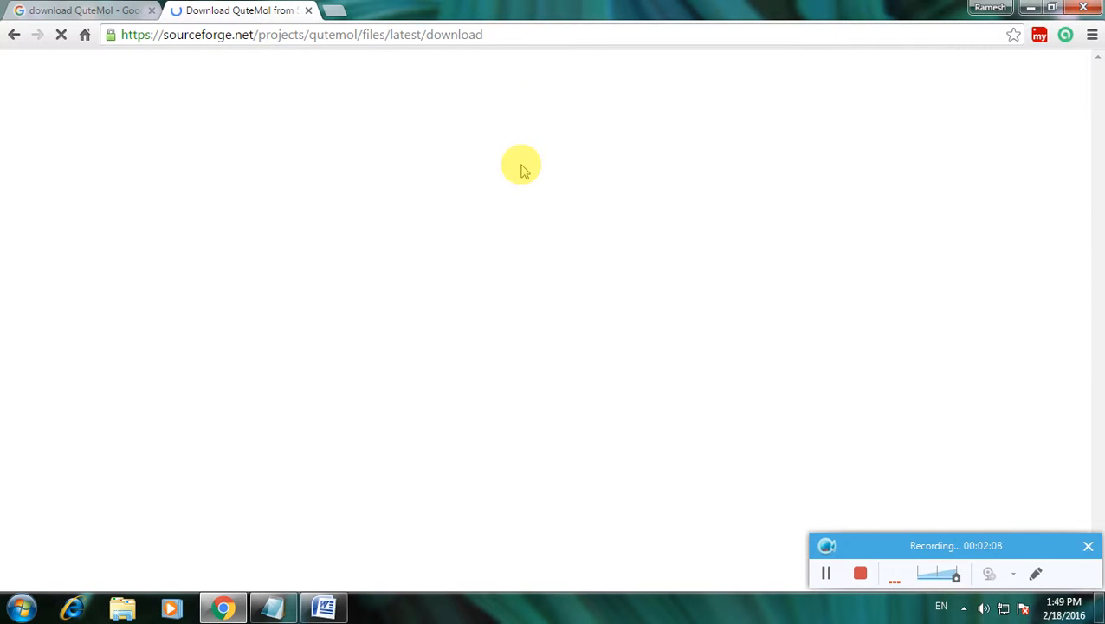